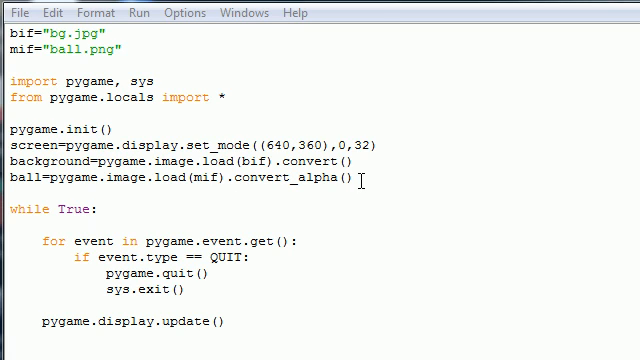
Step: Initialize x=0 and y=0 and create clock=pygame.time.Clock() after the image-loading lines
key(Return)
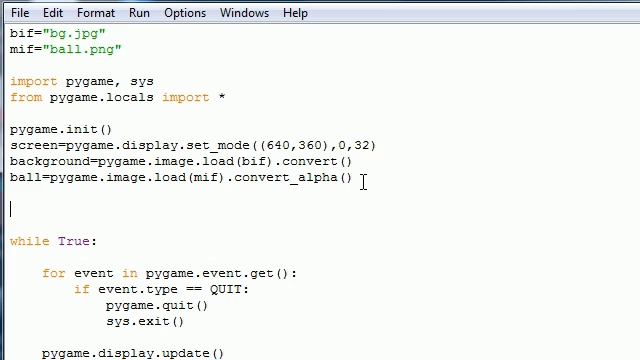
text(x)
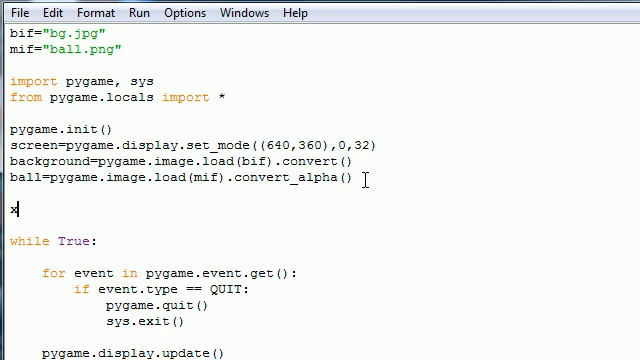
text(=0)
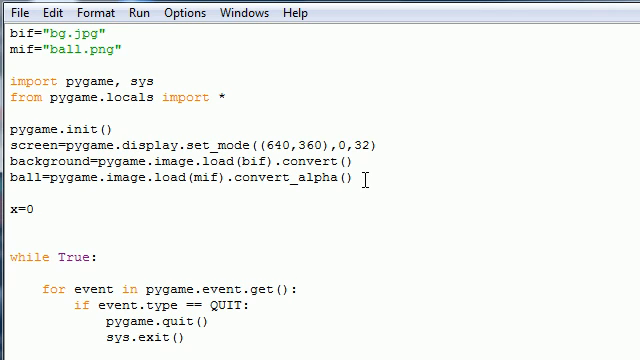
text(y=0)
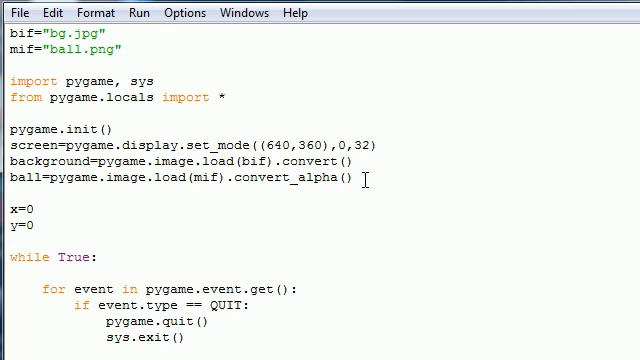
key(enter)
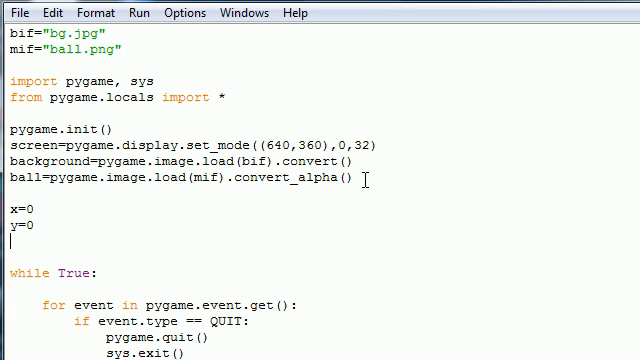
text(clock)
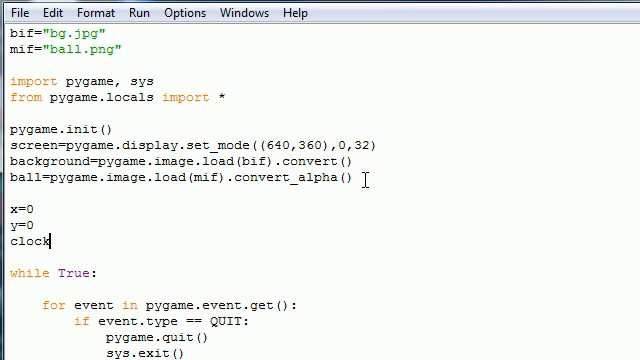
text(=pygame)
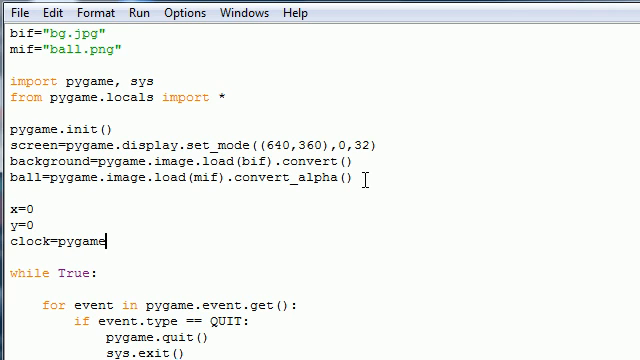
text(.time.clock()
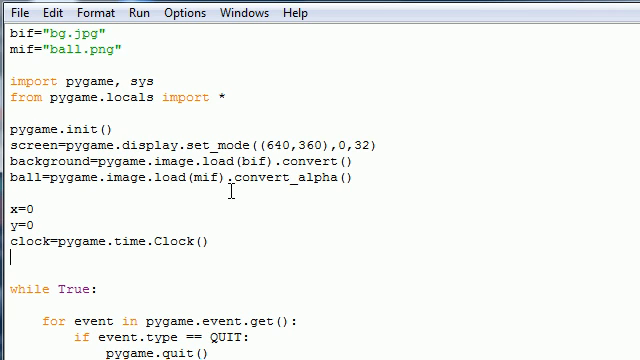
Step: Add speedx=150 and speedy=170 on new lines below the clock line
text(a)
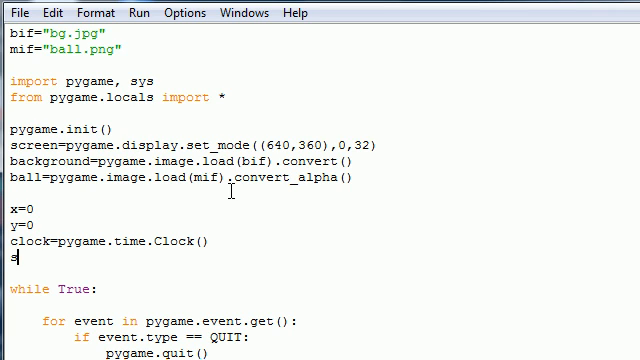
text(peedx)
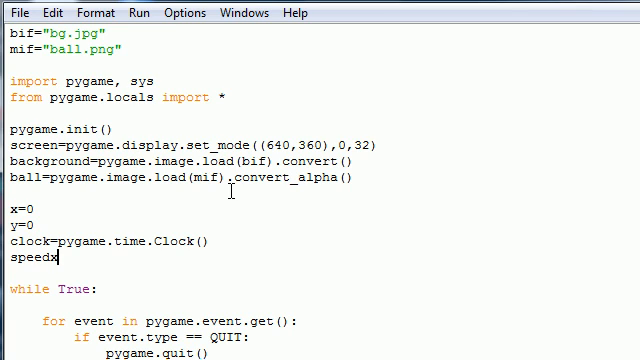
text(=150)
text(speedy)
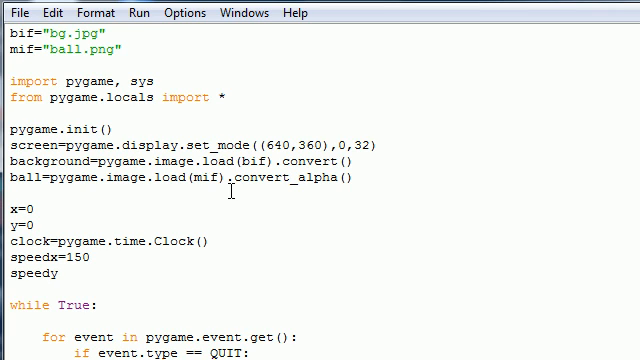
text(=)
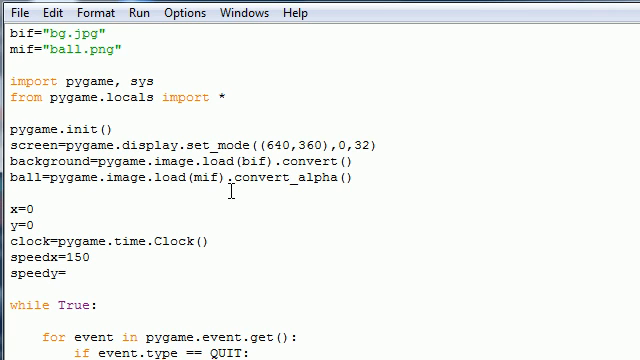
text(170)
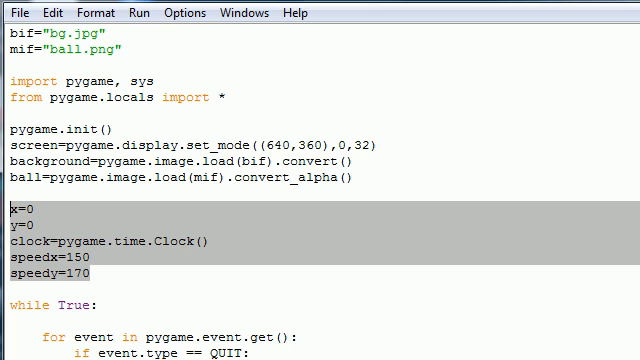
Step: Blit the background at (0,0) and the ball at (x,y) inside the main loop
scroll(down, 3)
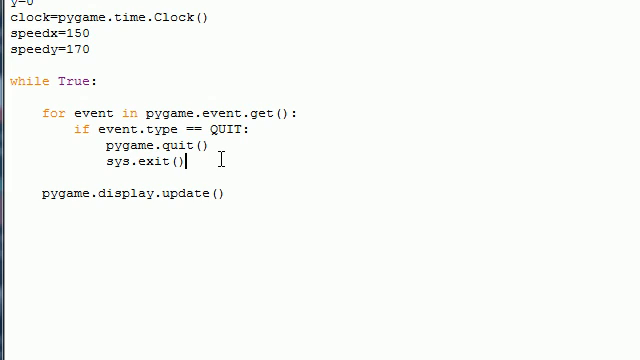
key(enter)
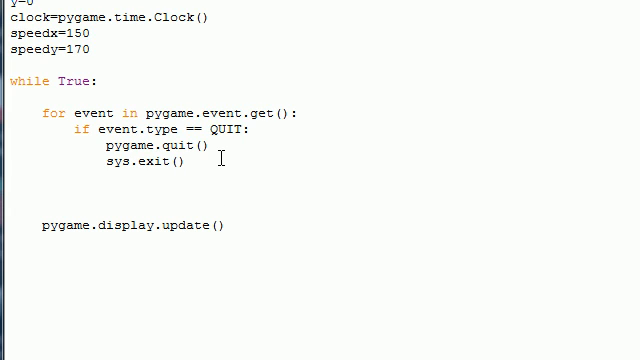
text(sa)
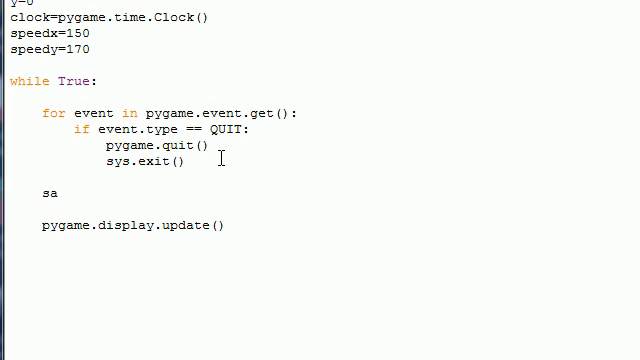
text(creen)
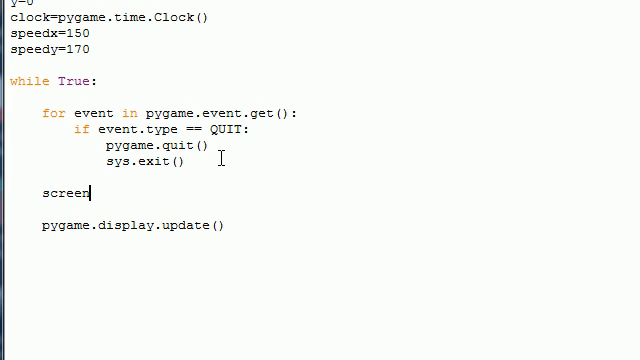
text(.blit)
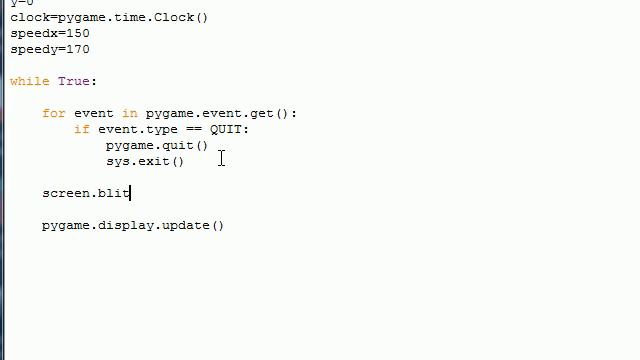
text((background))
text(screen)
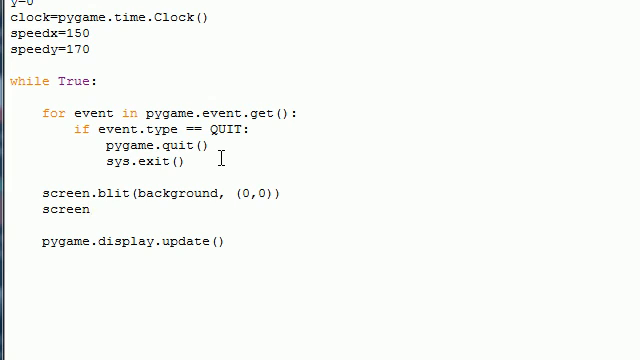
text(.blit())
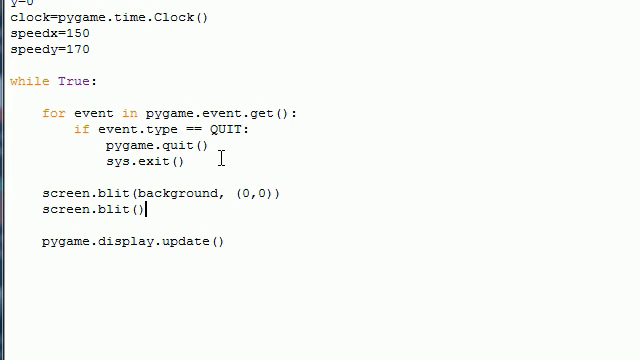
text(ball, ()
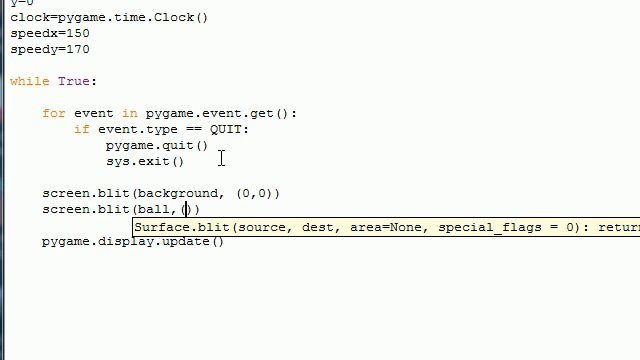
text(x,y)
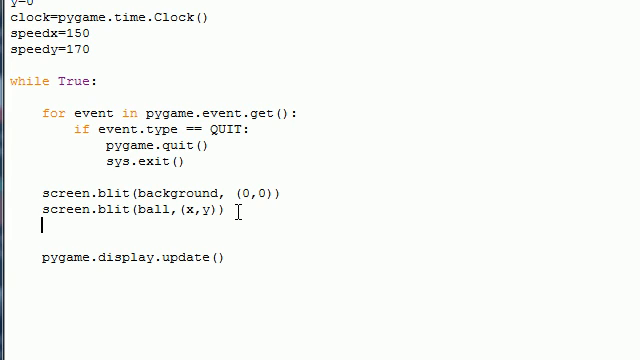
Step: Store the frame time in the loop with milli=clock.tick()
text(milli)
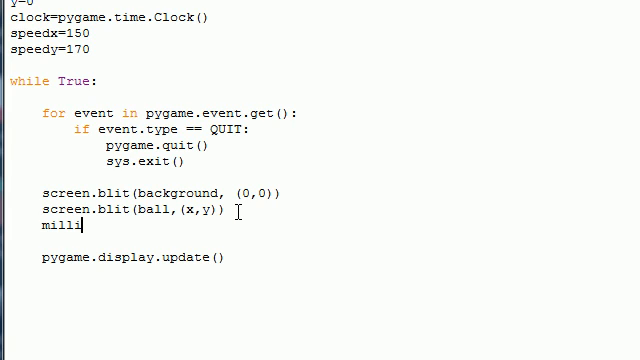
text(=)
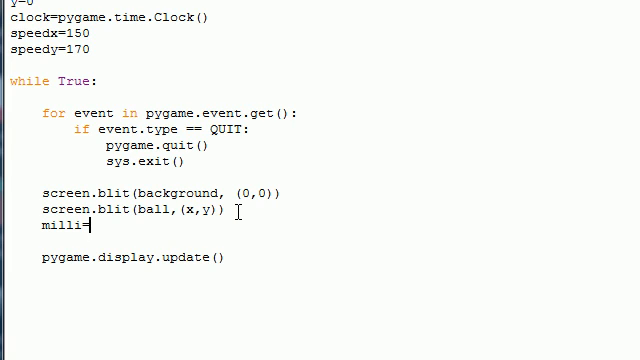
text(clock.t)
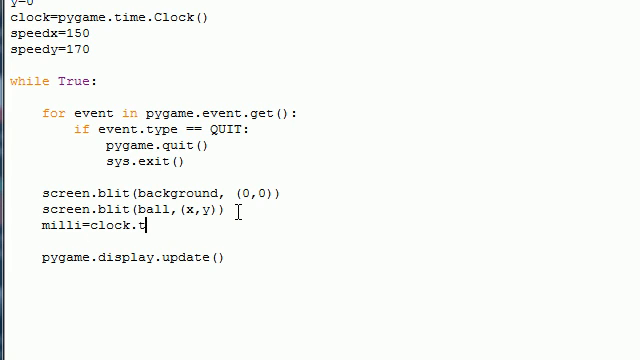
text(ick()
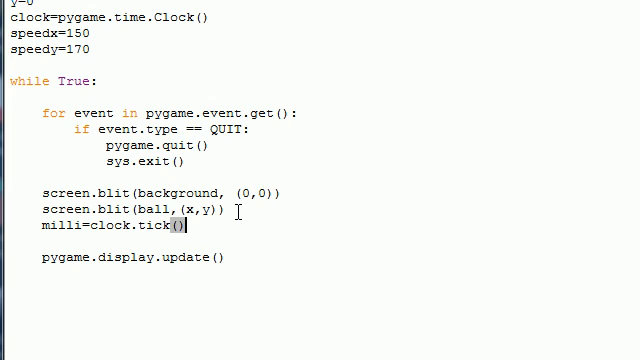
key(Return)
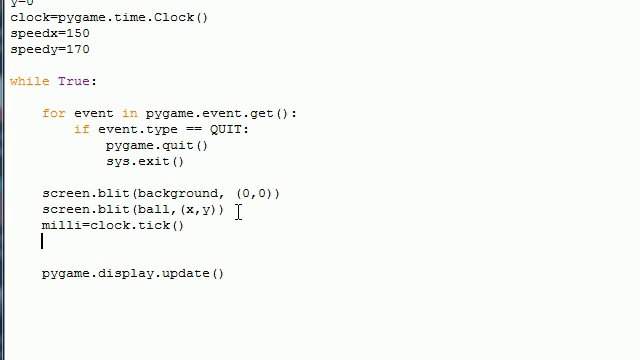
Step: Convert it with seconds=milli/1000. and begin a dmx line below
text(seconds)
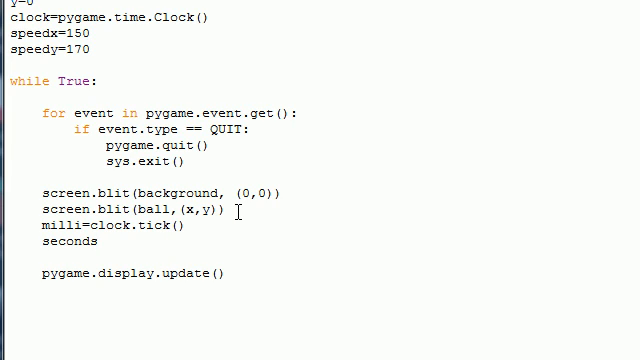
text(=milli/1)
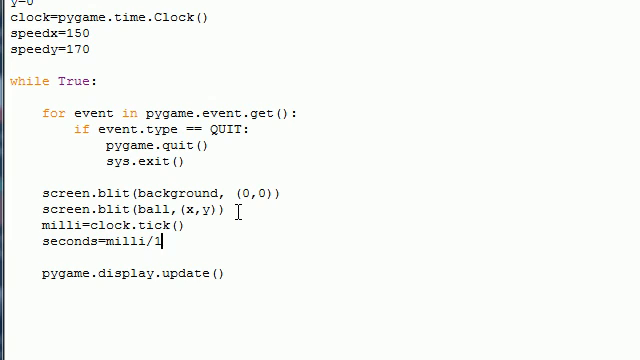
text(000.)
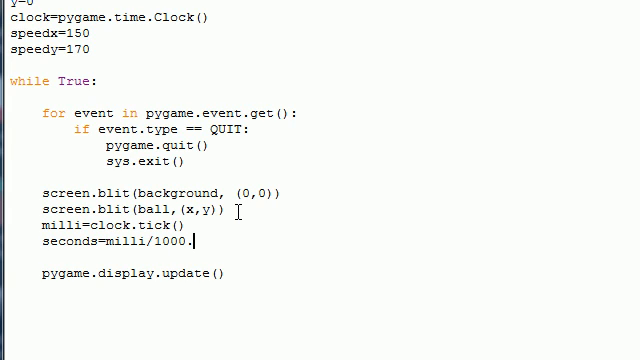
key(Return)
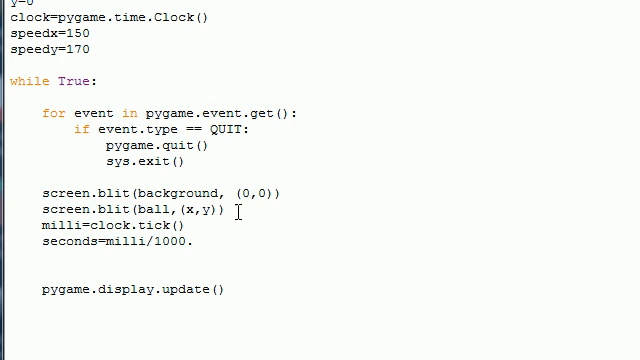
click(42, 262)
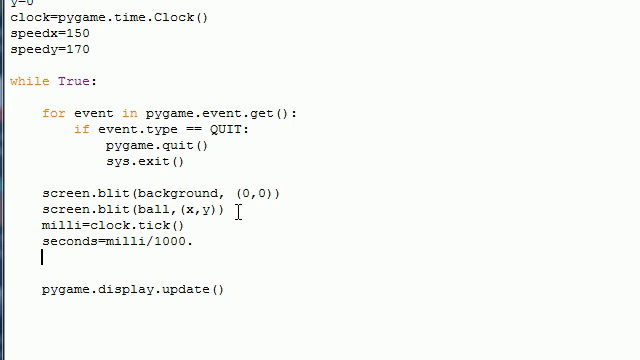
text(dmx)
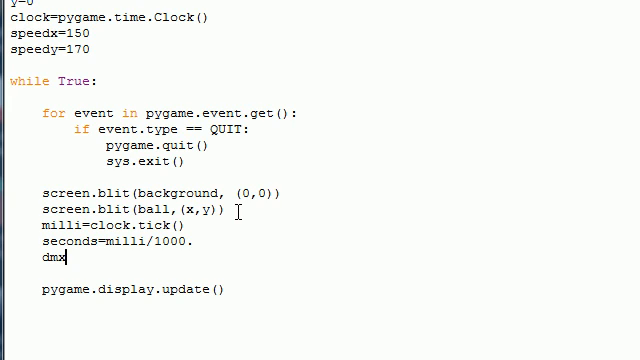
Step: Complete the line dmx=seconds*speedx
text(=)
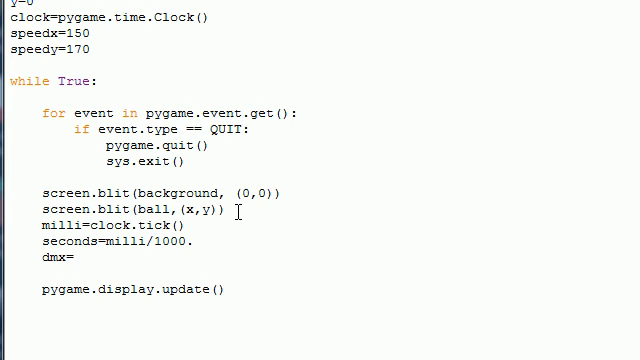
text(swec)
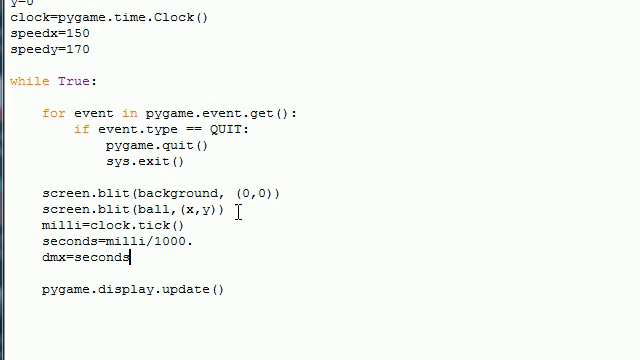
text(*)
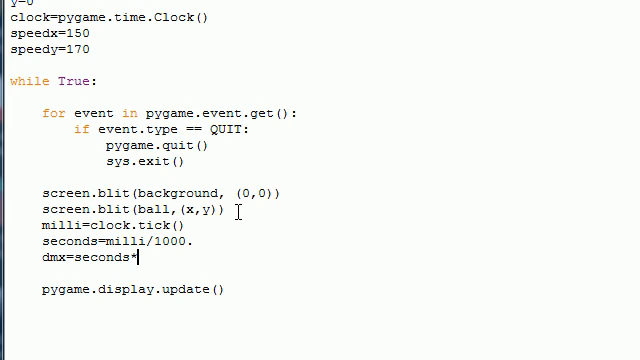
text(speedx)
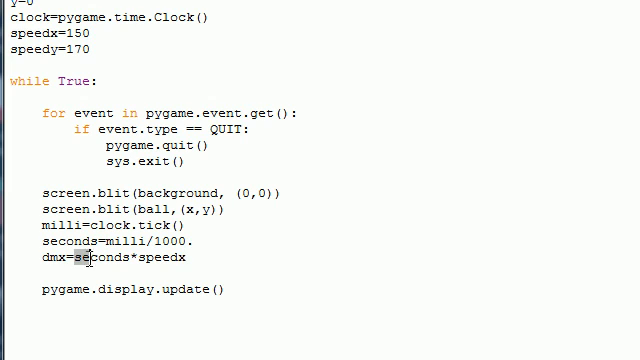
double_click(108, 257)
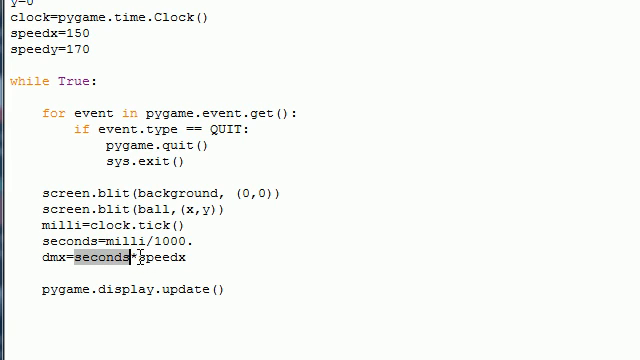
double_click(165, 257)
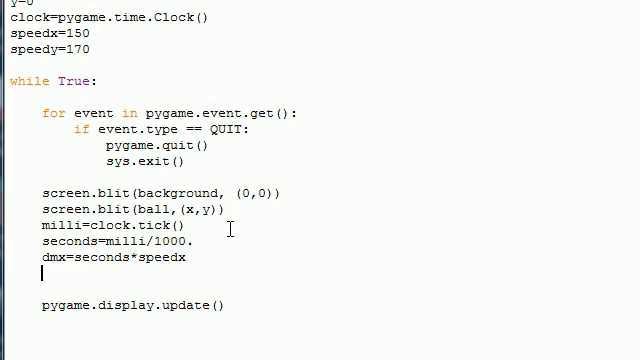
Step: Add dmy=seconds*speedy and start the x+=dmx line
text(dmy=)
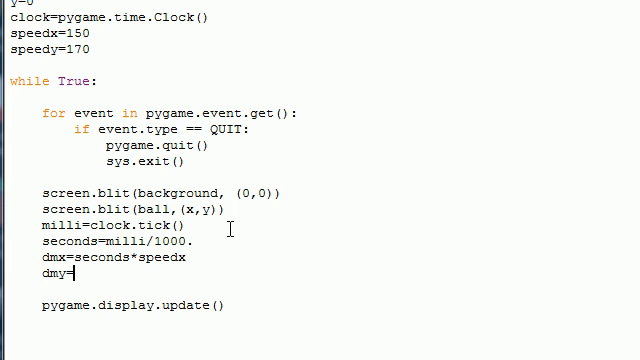
text(seconds)
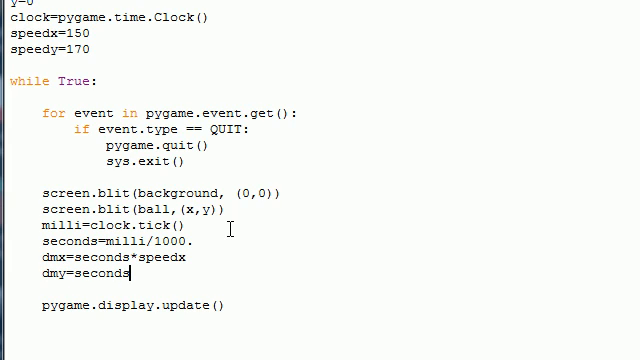
text(*sp)
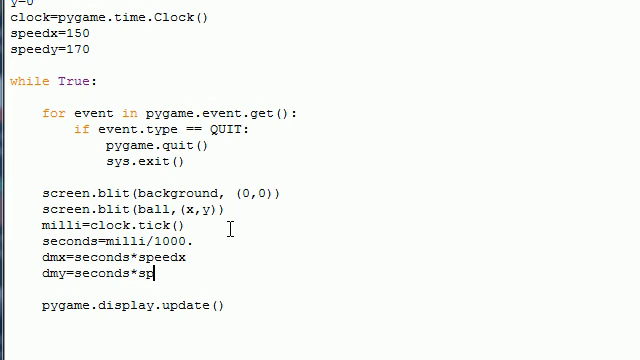
text(eedy)
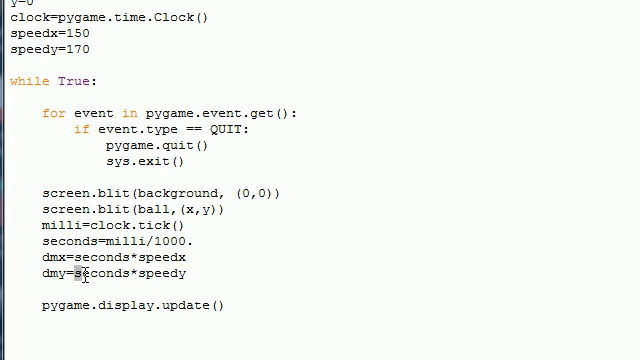
double_click(155, 273)
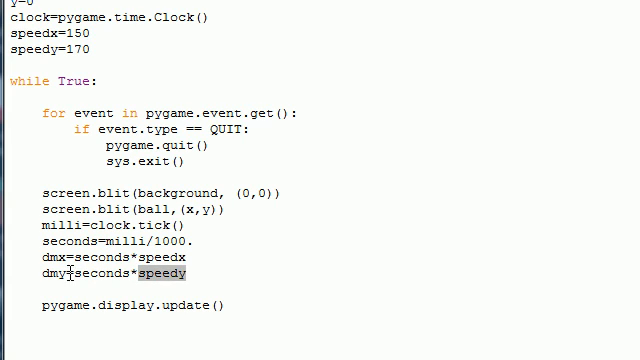
double_click(92, 274)
text(x)
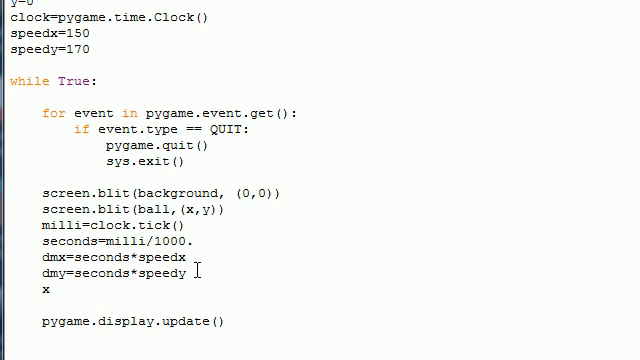
text(+=dmx)
text(y)
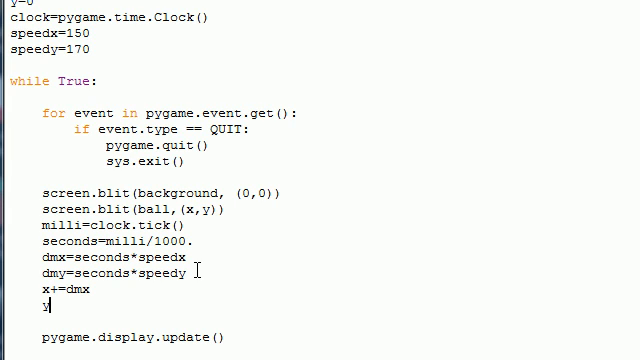
Step: Add y+=dmy and reset x to 0 once it exceeds 640
text(+=dmy)
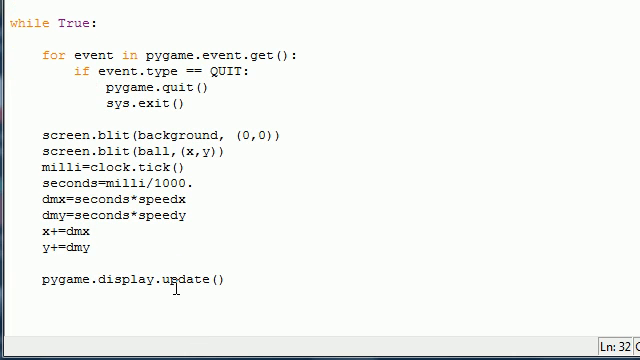
mouse_move(143, 252)
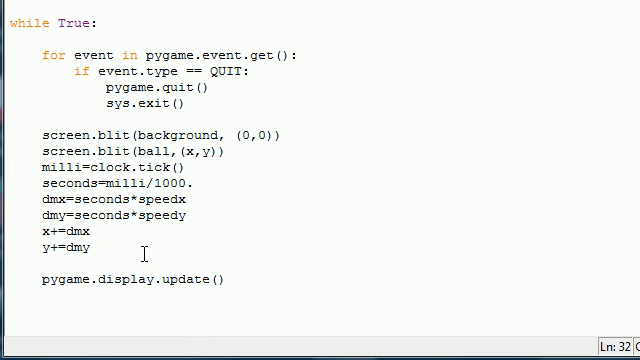
click(87, 255)
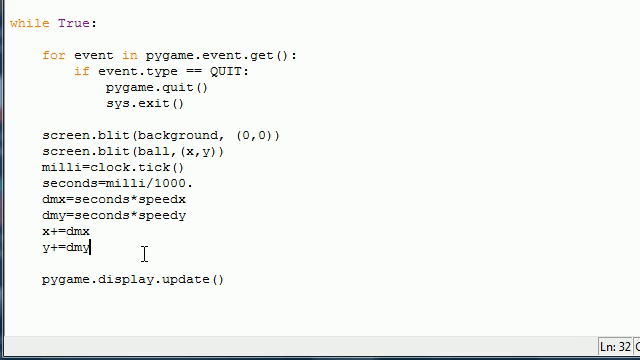
key(enter)
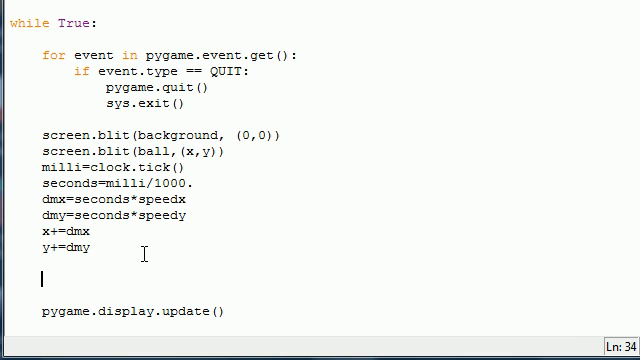
text(if)
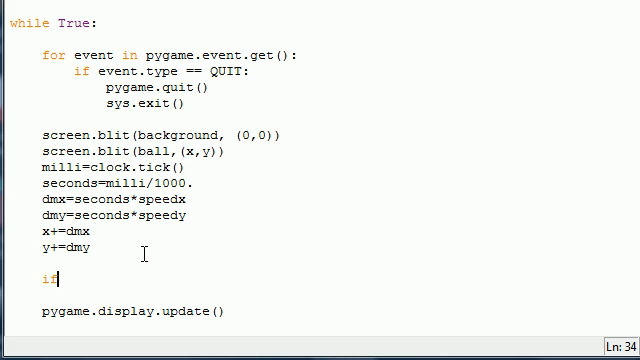
text(x)
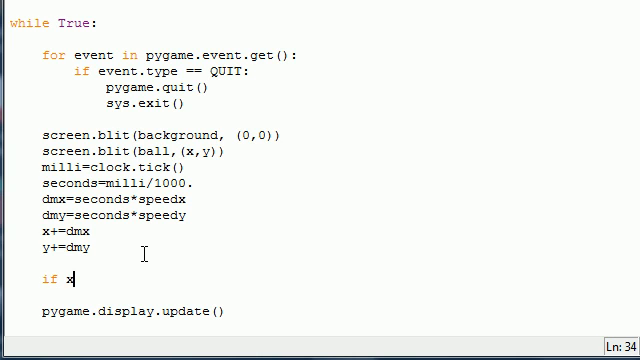
text(>640:)
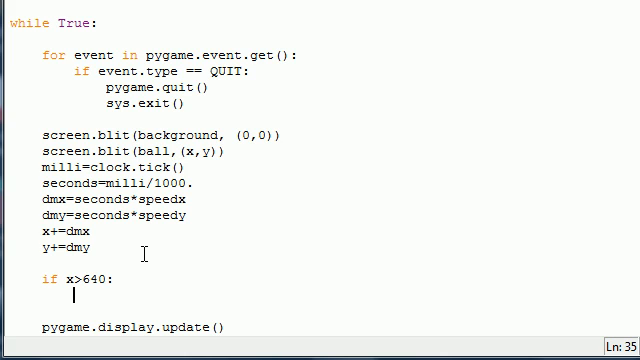
text(x=0)
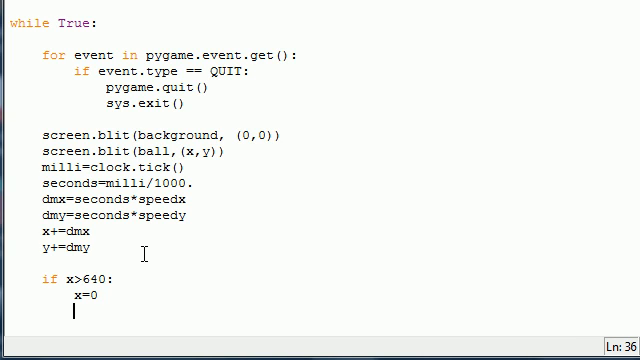
key(enter)
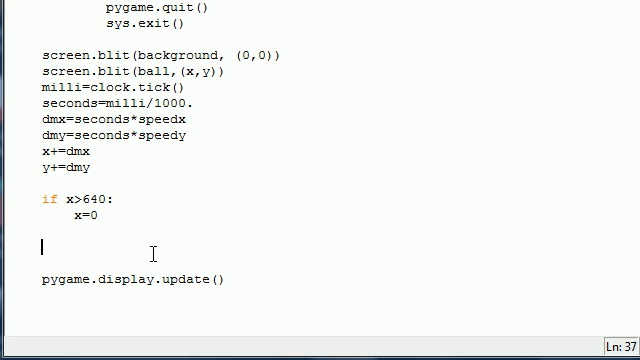
Step: Reset y to 0 once it exceeds 360, then run the script
text(if y)
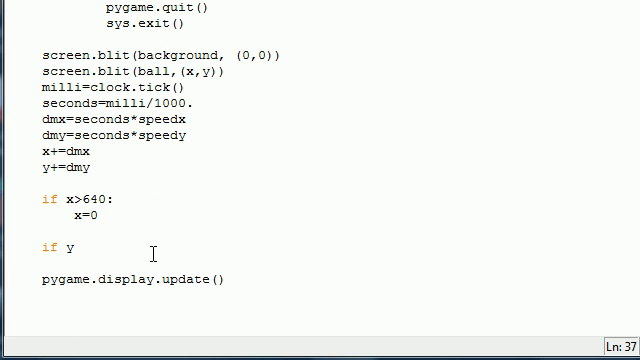
text(>360)
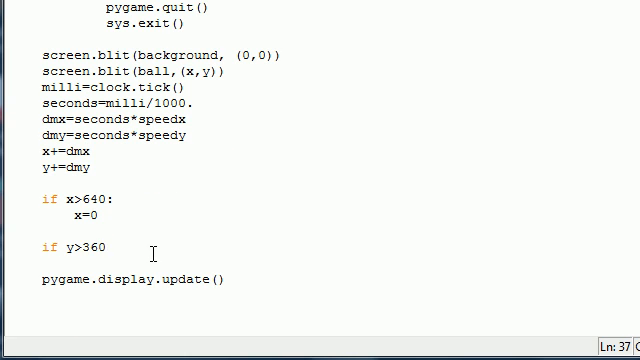
text(:)
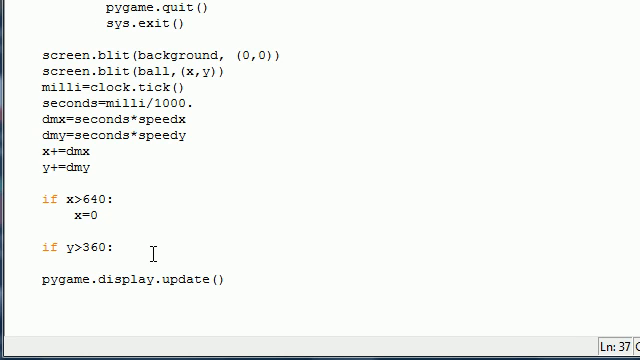
text(y=)
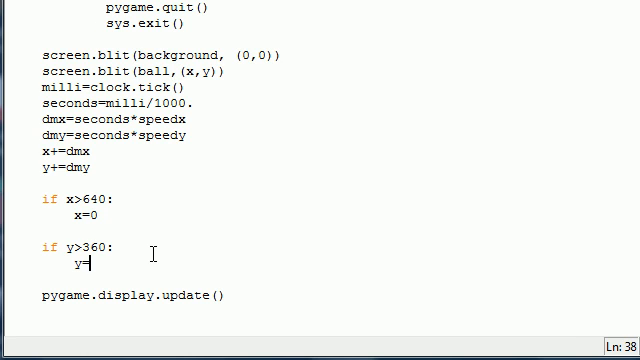
text(0)
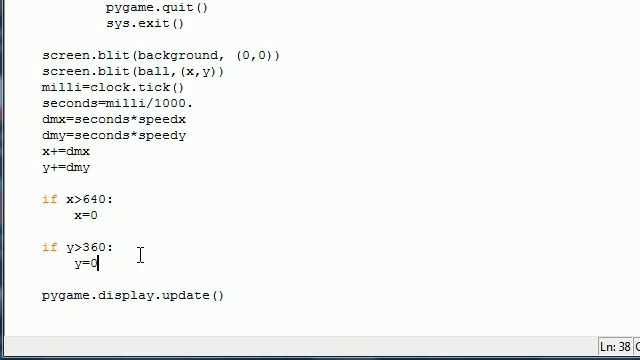
mouse_move(141, 253)
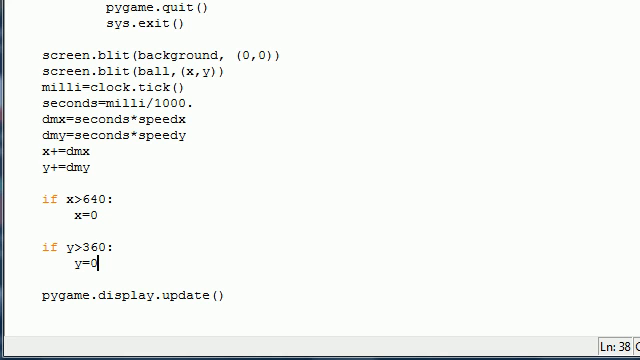
key(F5)
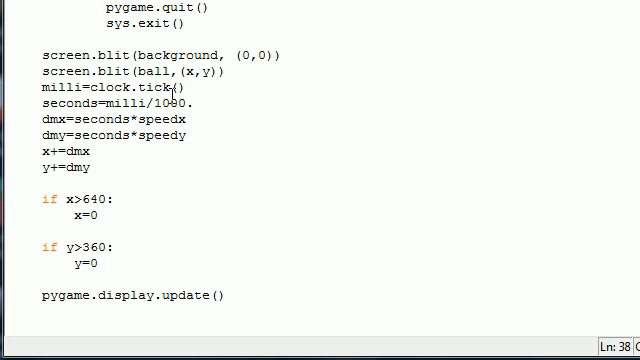
click(192, 103)
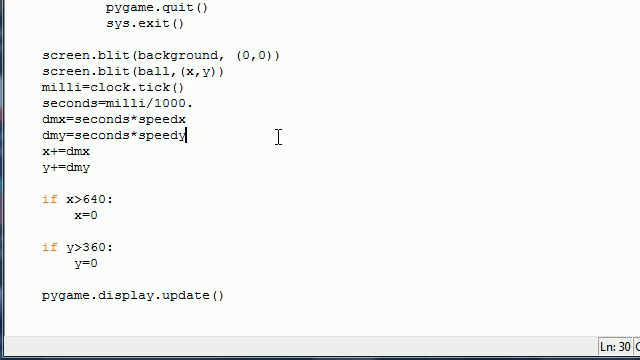
mouse_move(148, 272)
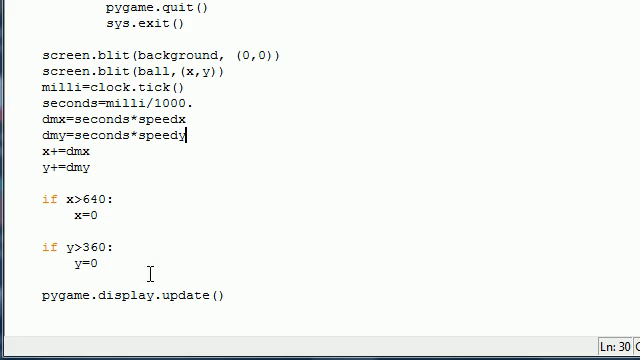